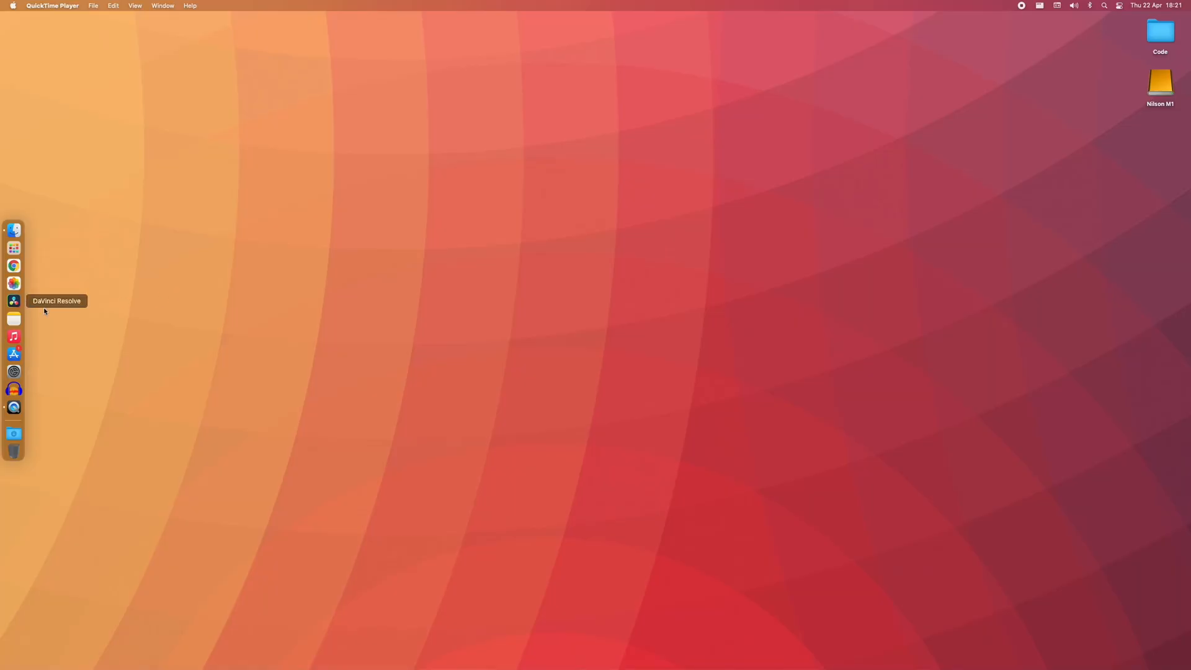
mouse_move(472, 375)
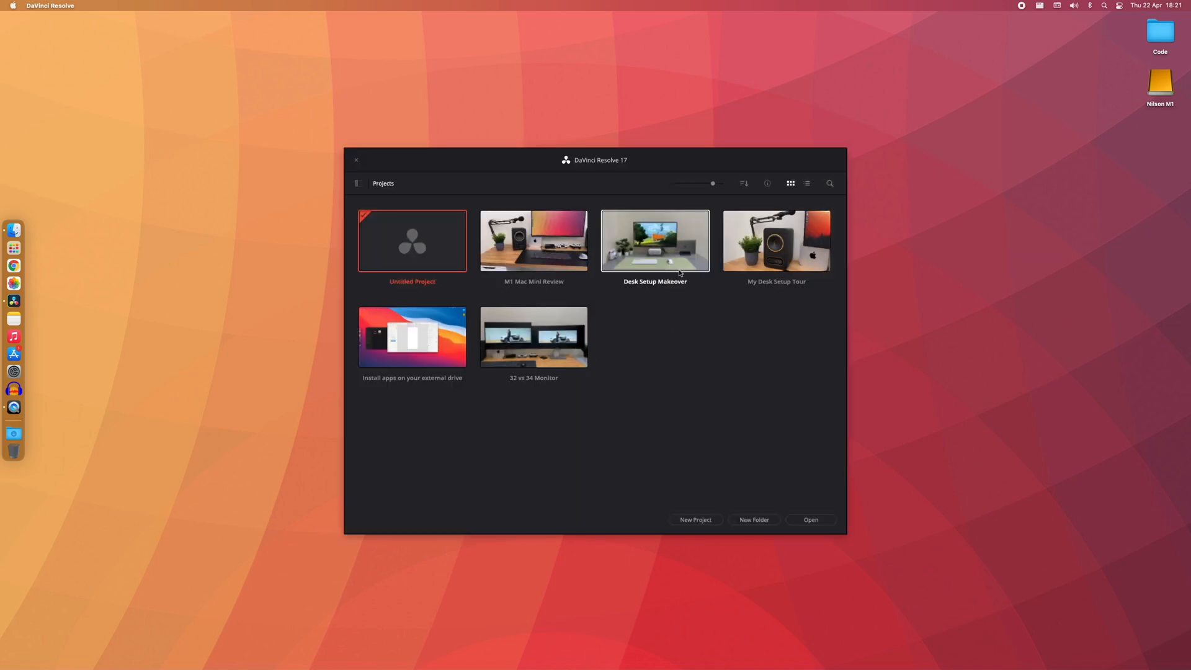
- Select the My Desk Setup Tour project in the Project Manager
left_click(776, 242)
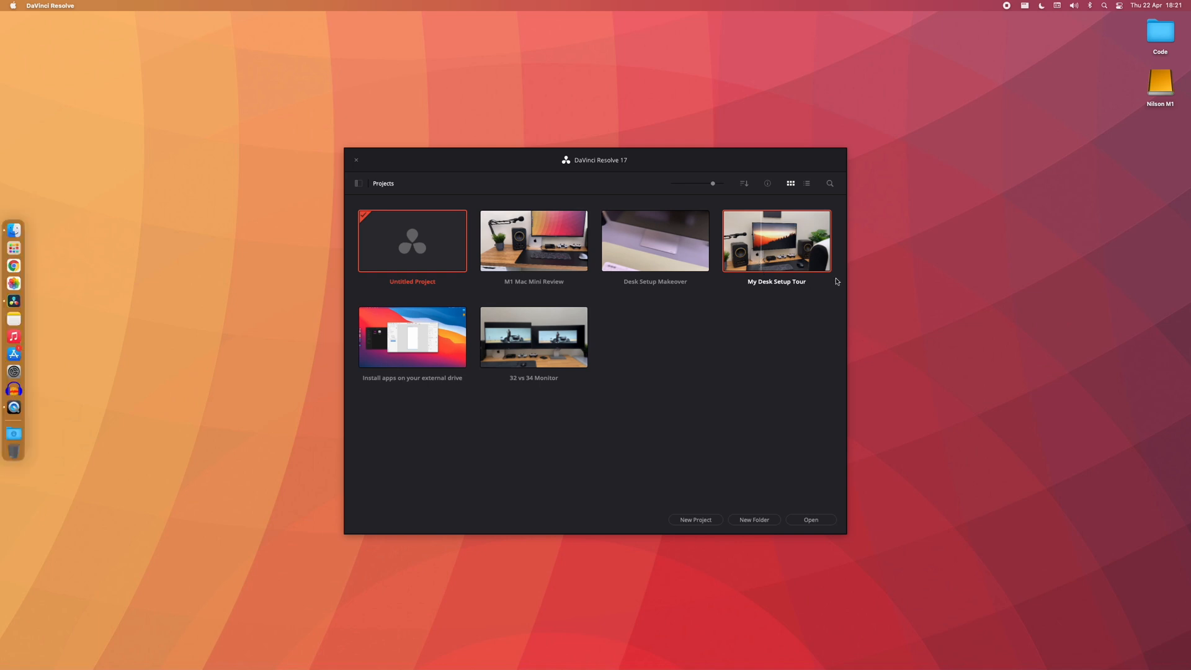
- Open the My Desk Setup Tour project on the Edit page
double_click(776, 241)
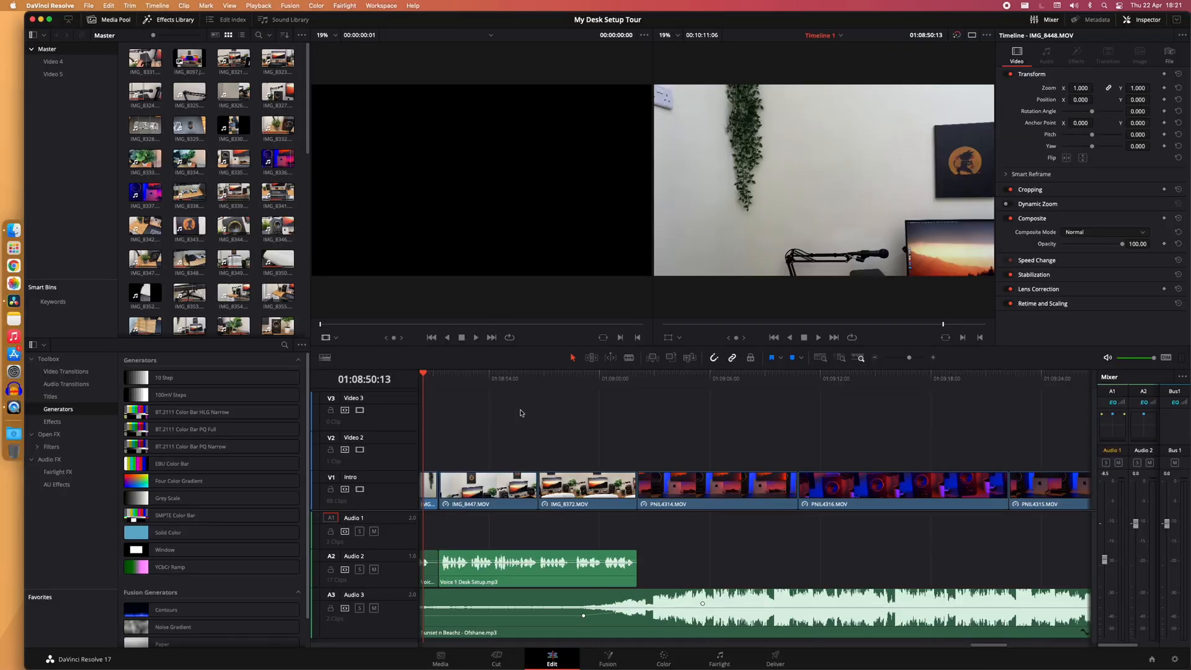
left_click(707, 378)
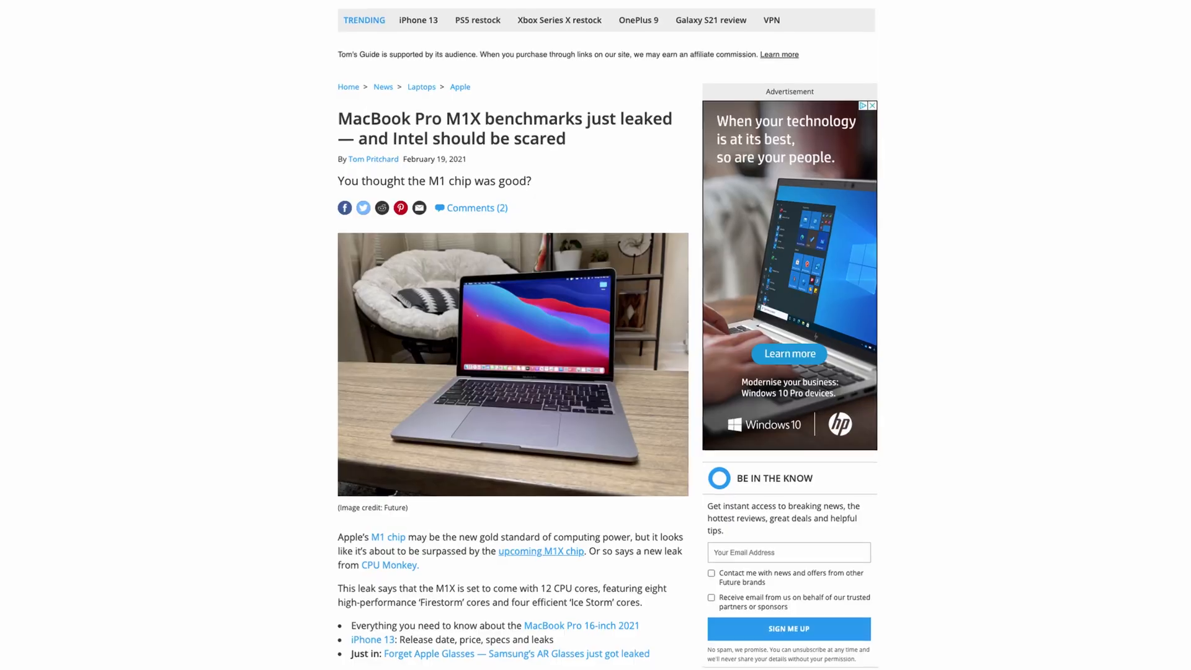
- Scroll through the Tom's Guide 'MacBook Pro M1X benchmarks just leaked' article
scroll("down", 3)
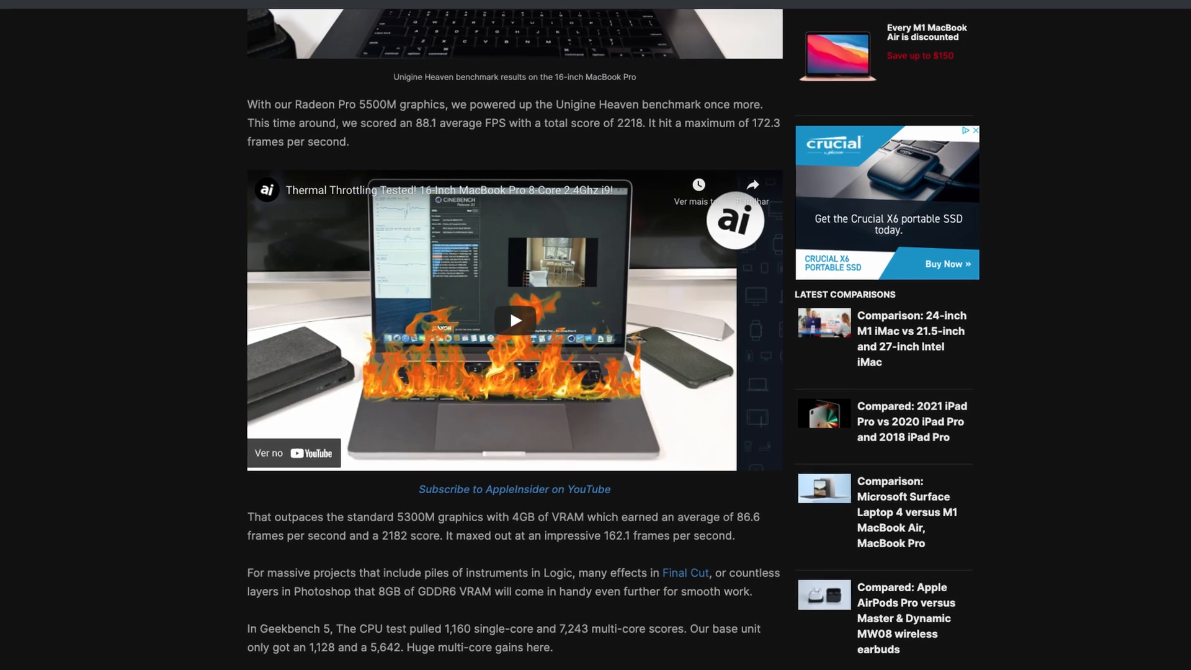
- Scroll the AppleInsider benchmarks, then the Macworld M1 Bluetooth fix article
scroll("down", 3)
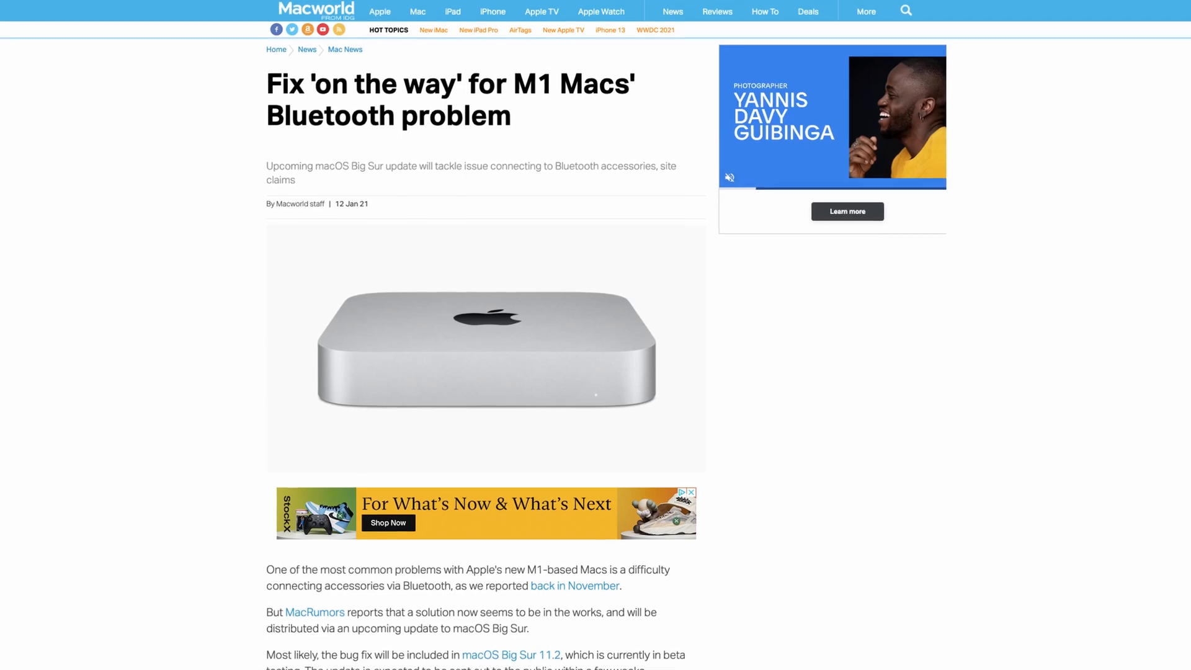
scroll("down", 3)
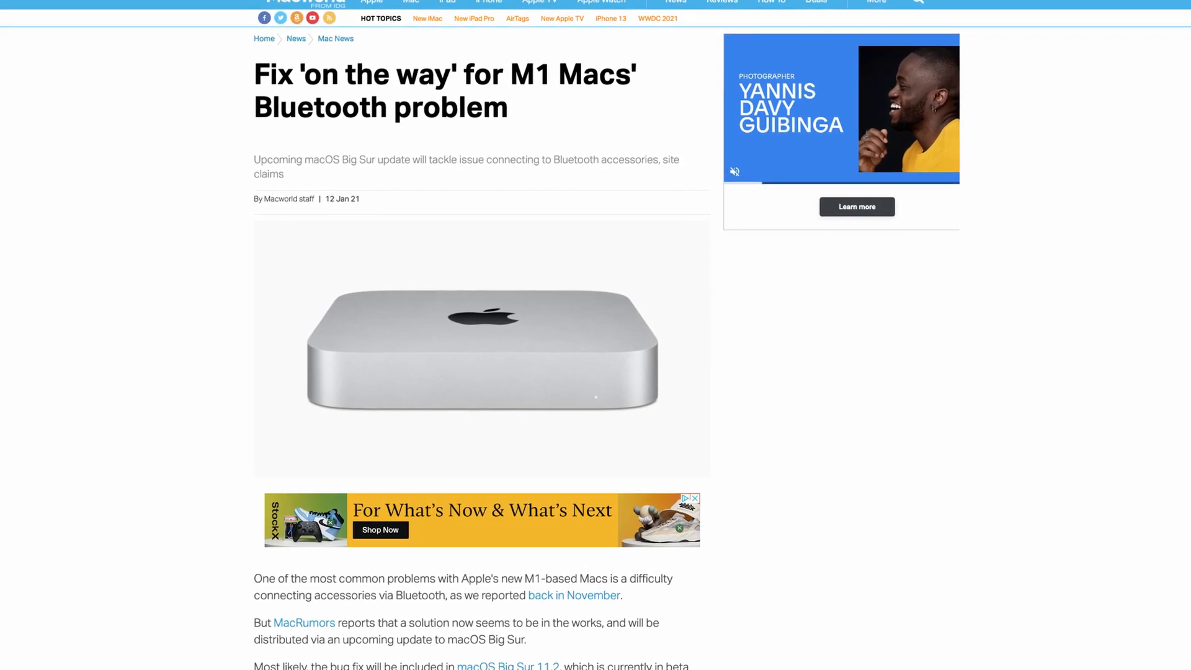